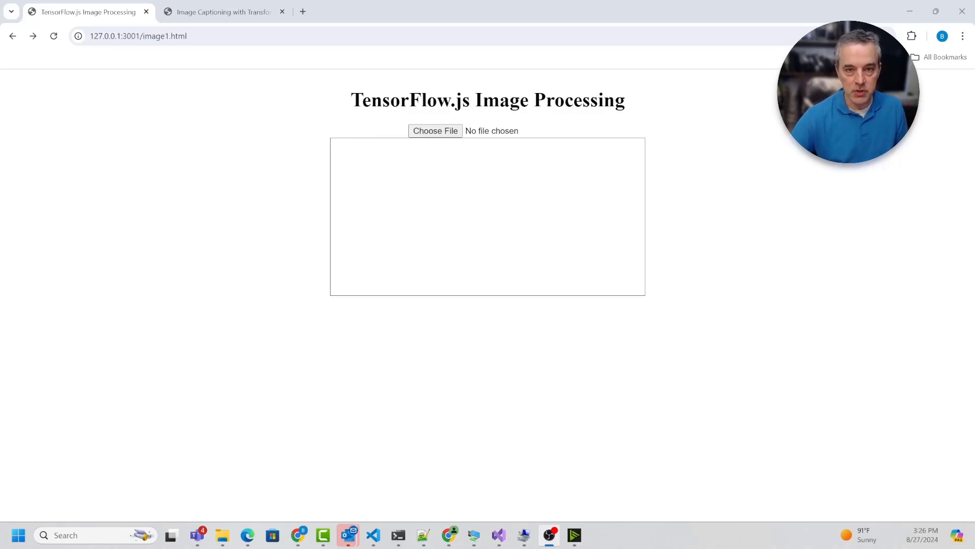
# View the Transformers.js captioning tab, then show the E:\source\ai-browser\public folder.
pyautogui.click(221, 11)
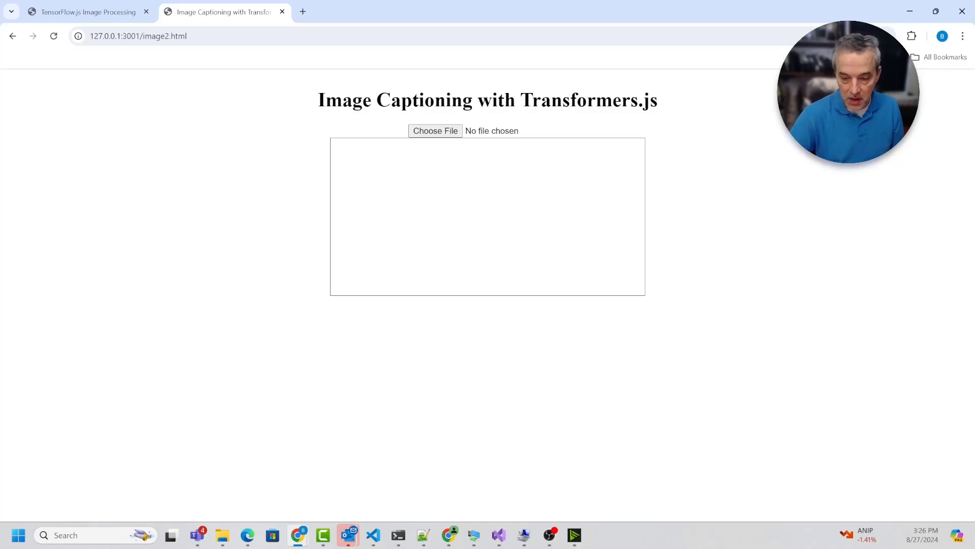
pyautogui.click(435, 130)
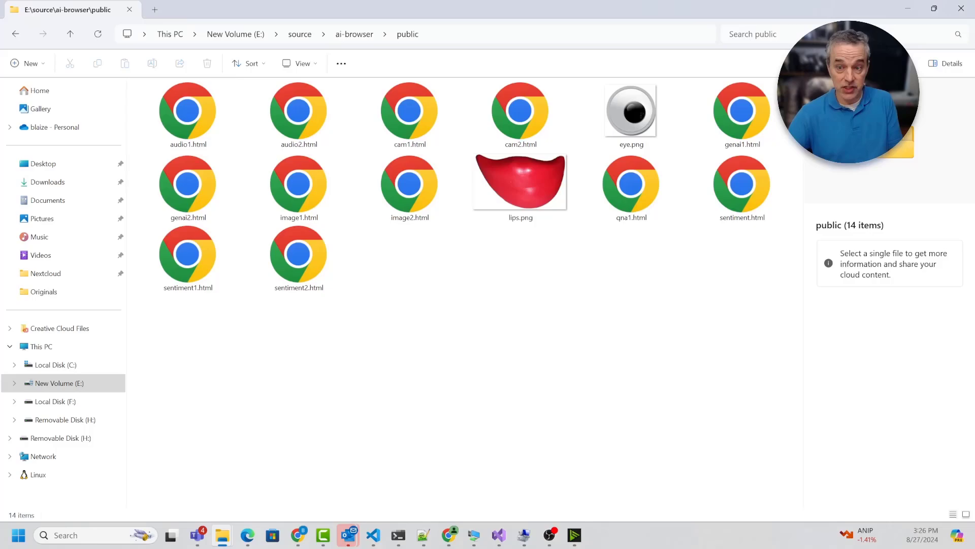
pyautogui.moveTo(397, 535)
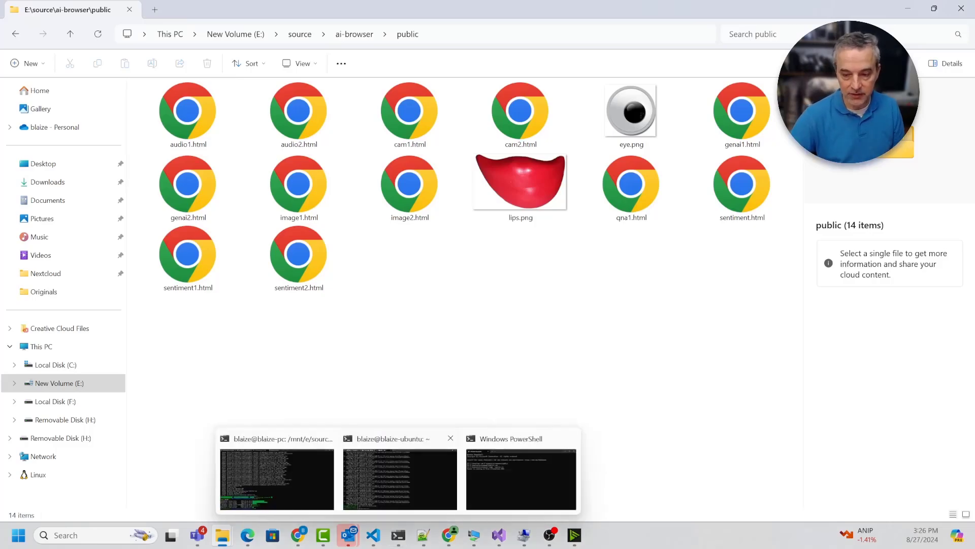
# Show the PowerShell window running node server.js on localhost:3001.
pyautogui.click(521, 478)
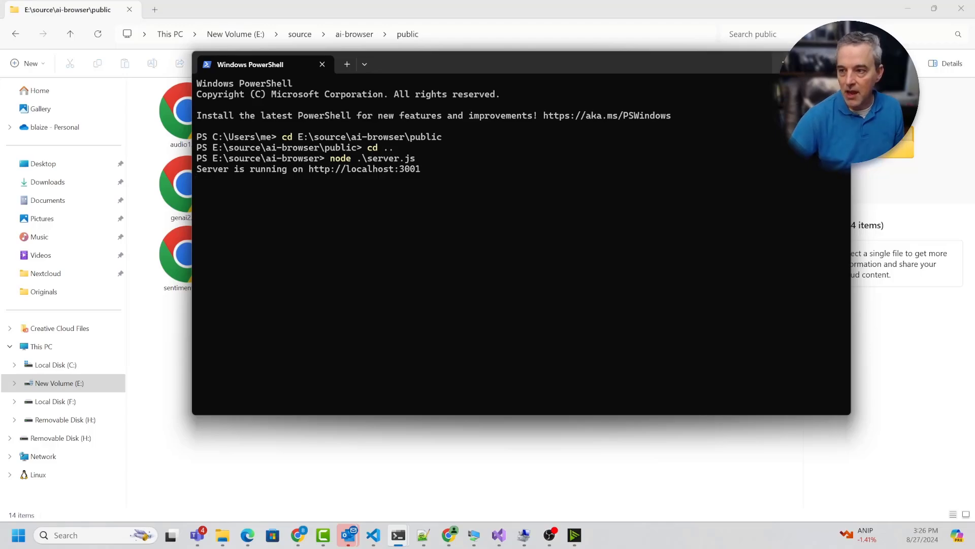
pyautogui.moveTo(784, 42)
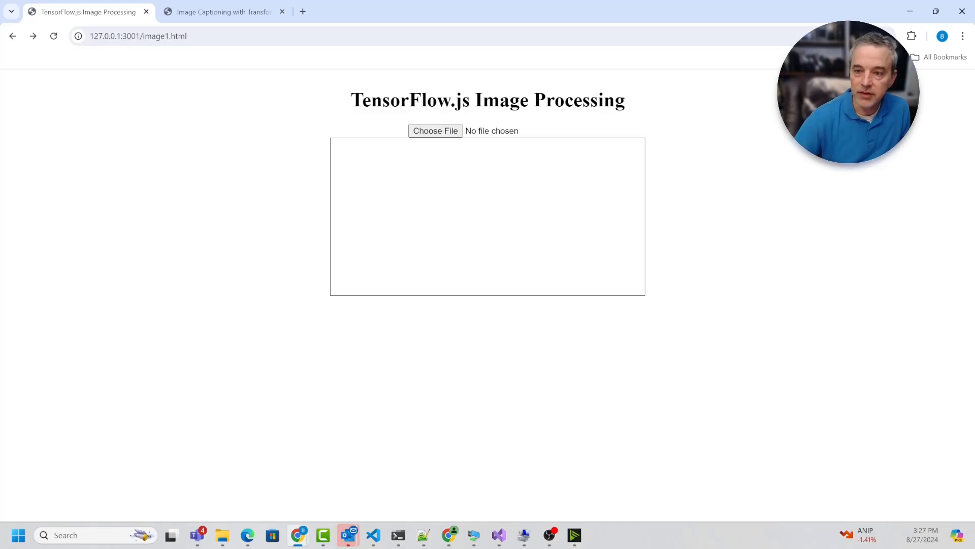
# Analyze 7Z9A0284-Enhanced-NR.jpg: golden retriever classification, then select the 'bear' detection result.
pyautogui.click(435, 130)
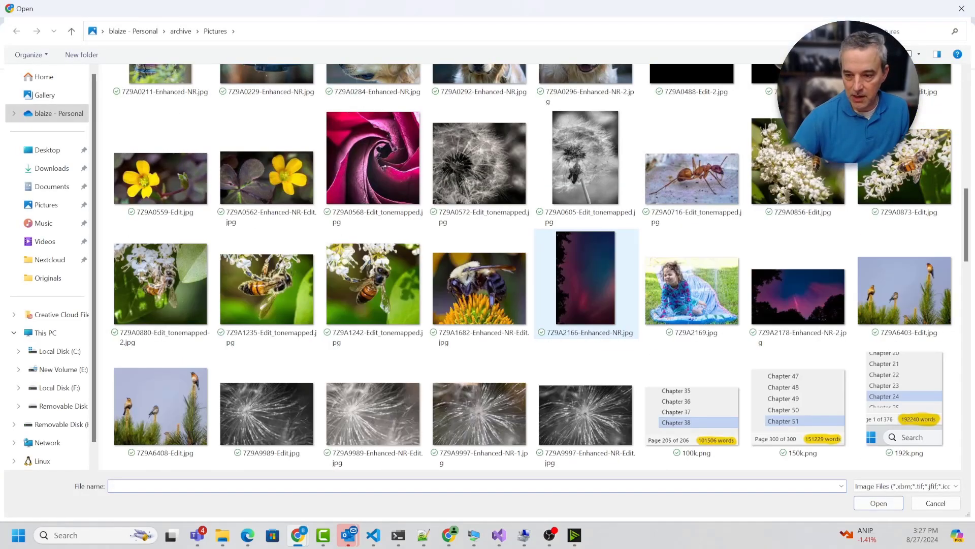
pyautogui.scroll(3)
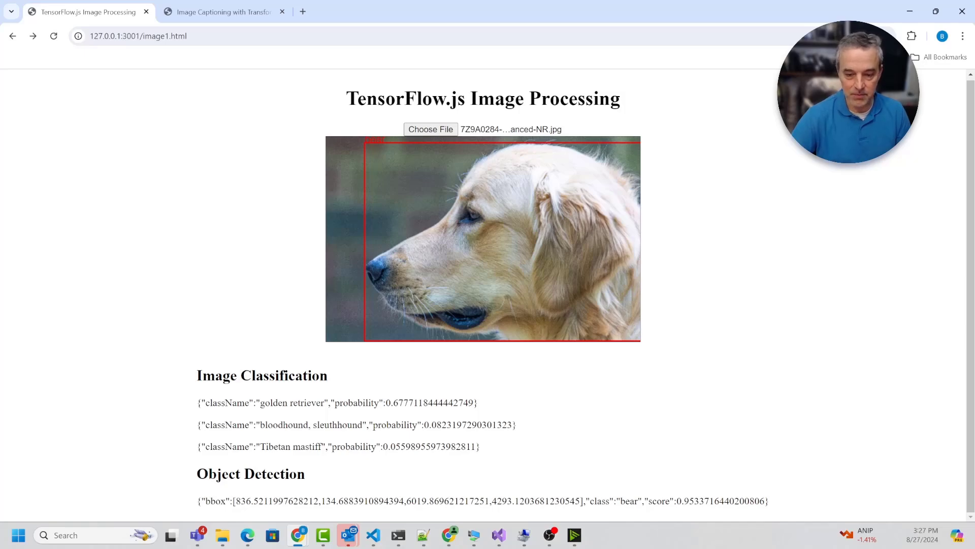
pyautogui.doubleClick(212, 501)
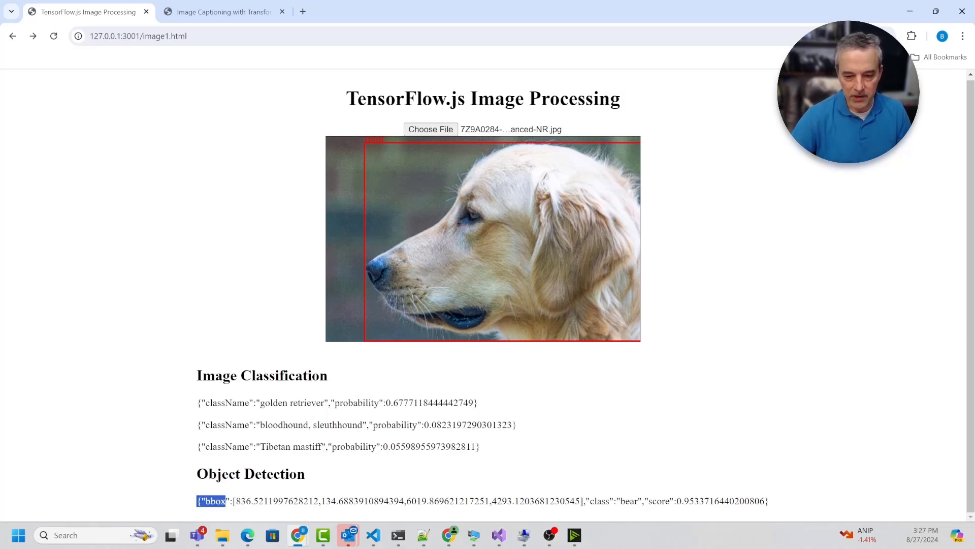
pyautogui.tripleClick(435, 501)
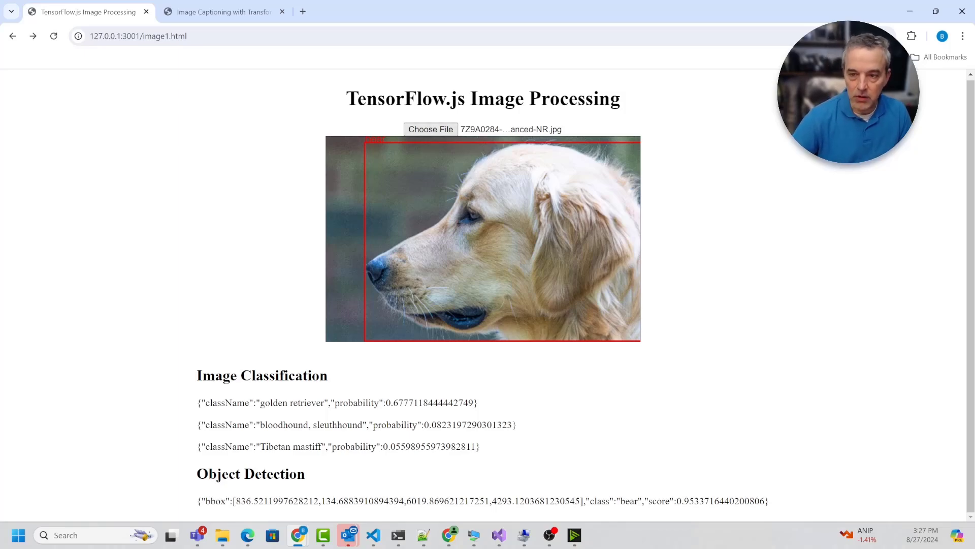
pyautogui.click(429, 129)
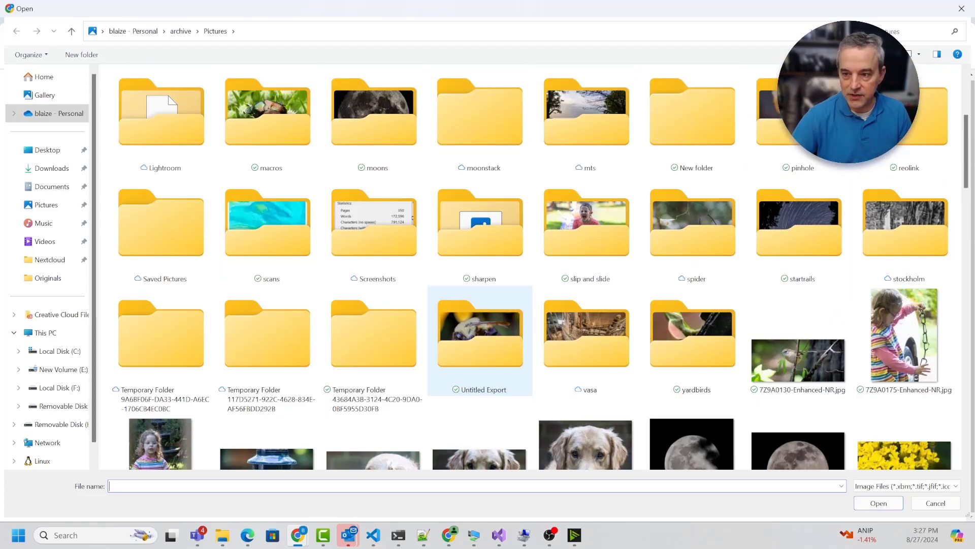
# Analyze 7Z9A0292-Enhanced-NR.jpg and highlight its 'dog' detection result.
pyautogui.scroll(-3)
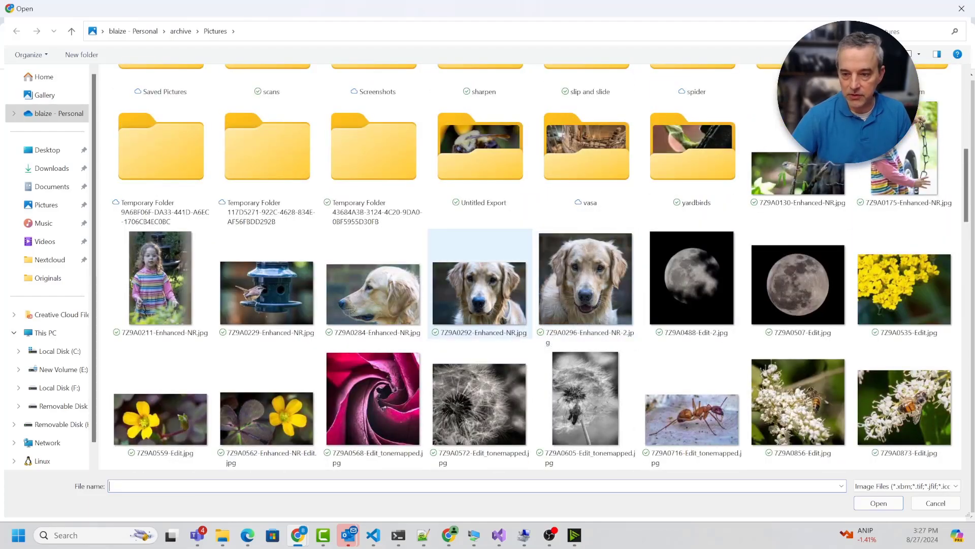
pyautogui.click(877, 502)
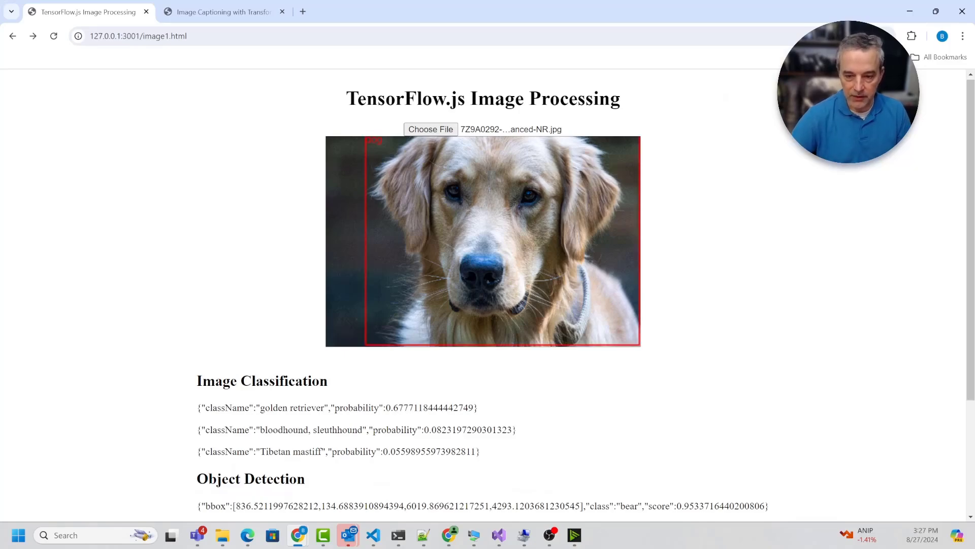
pyautogui.scroll(-3)
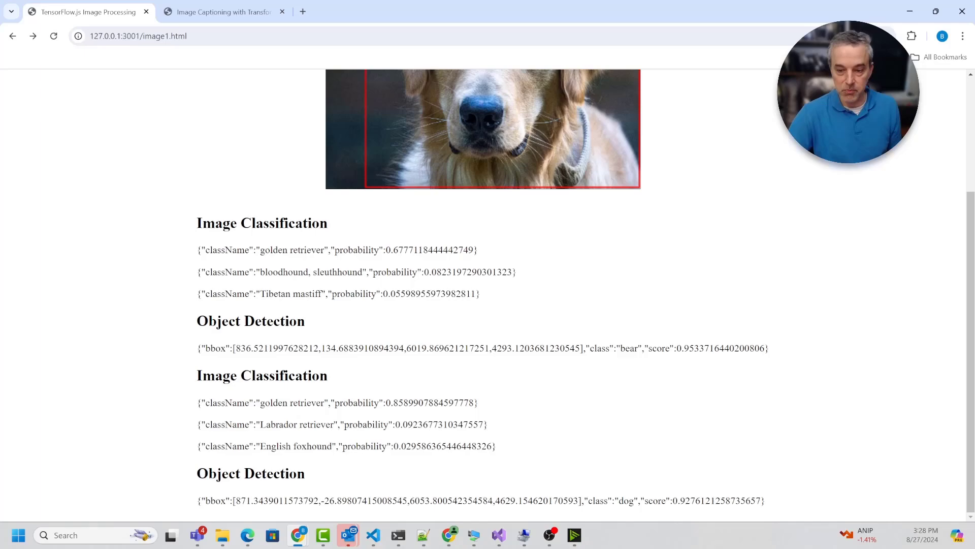
pyautogui.doubleClick(399, 403)
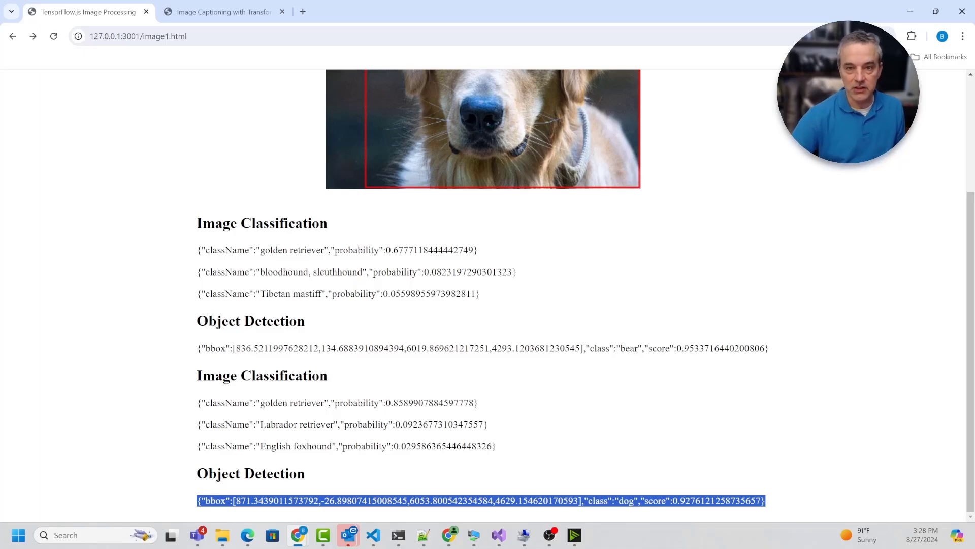
pyautogui.scroll(3)
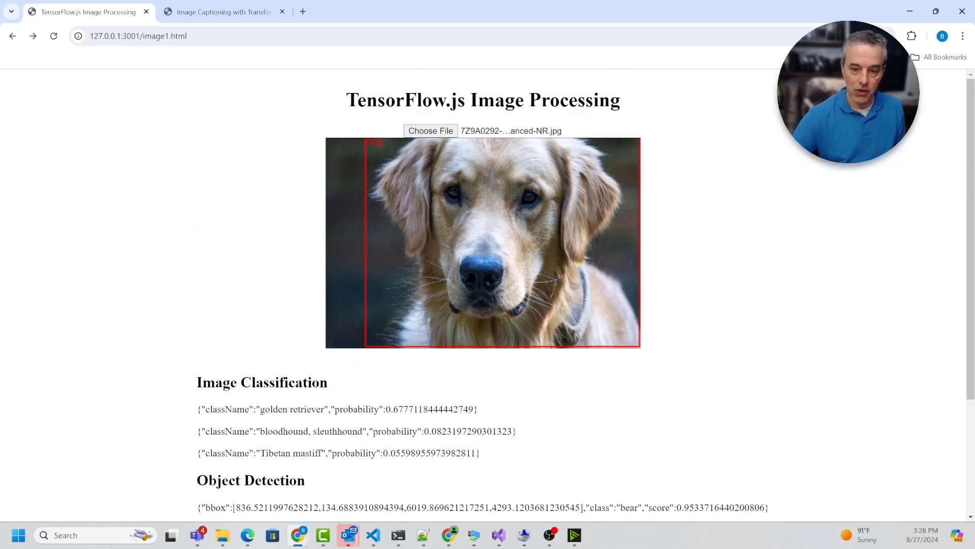
pyautogui.scroll(-3)
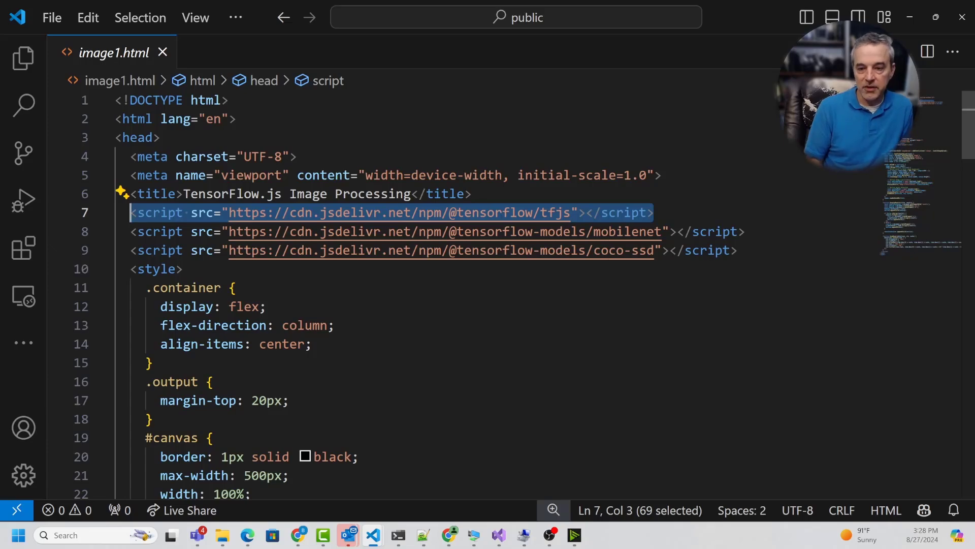
# Highlight the TensorFlow.js, MobileNet and COCO-SSD script tags in image1.html's head.
pyautogui.click(334, 324)
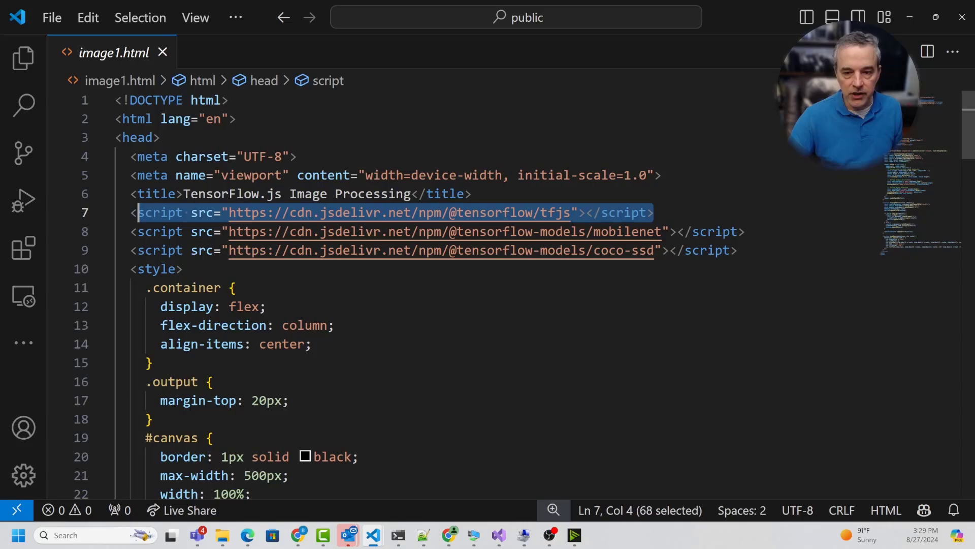
pyautogui.click(268, 306)
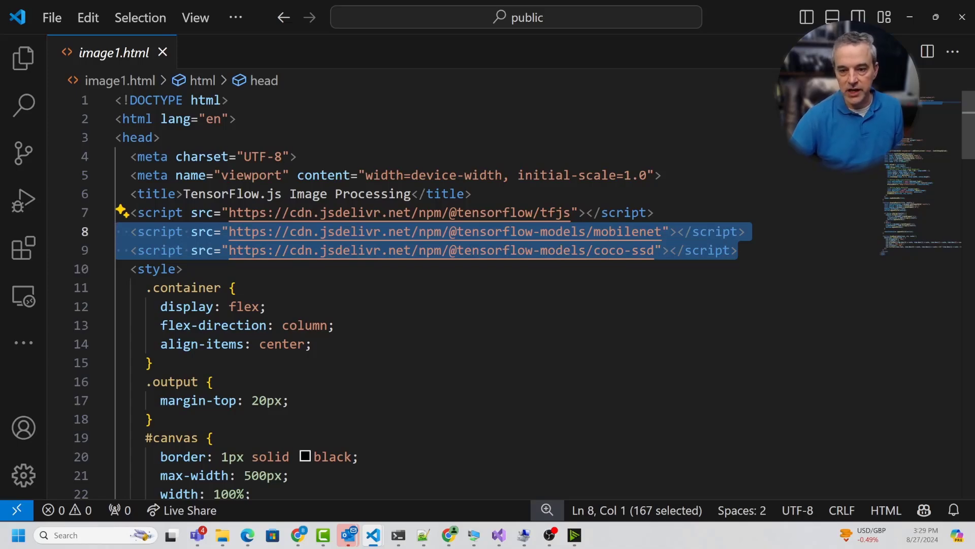
pyautogui.click(266, 306)
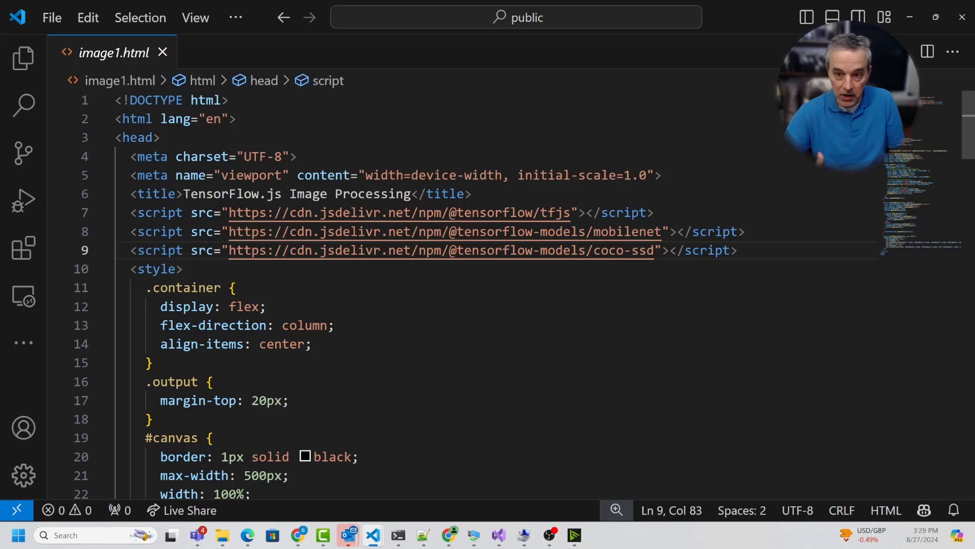
pyautogui.scroll(-3)
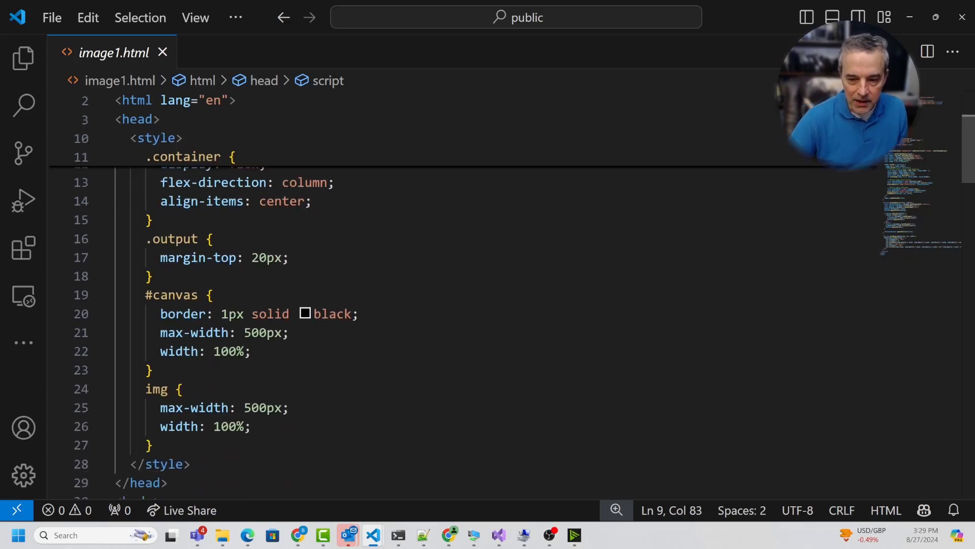
pyautogui.scroll(-3)
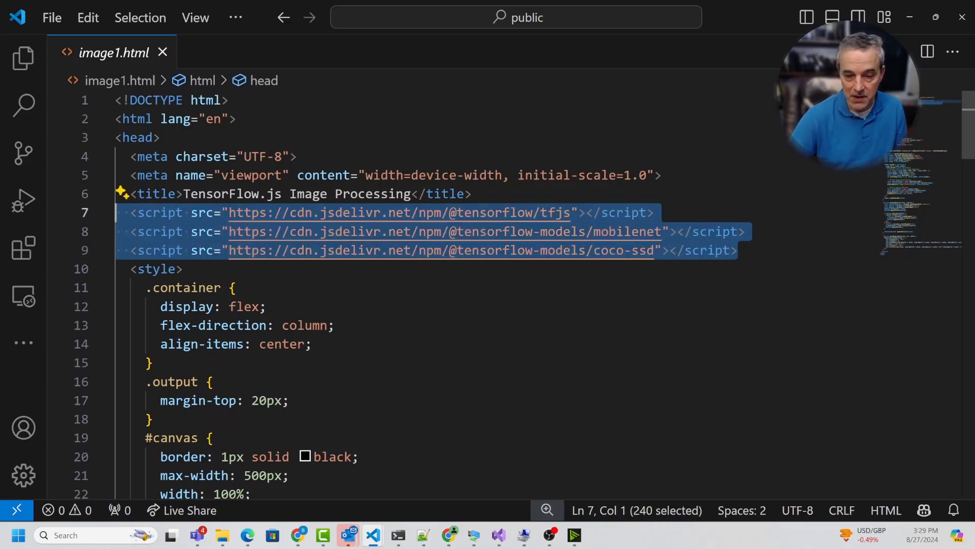
pyautogui.scroll(-3)
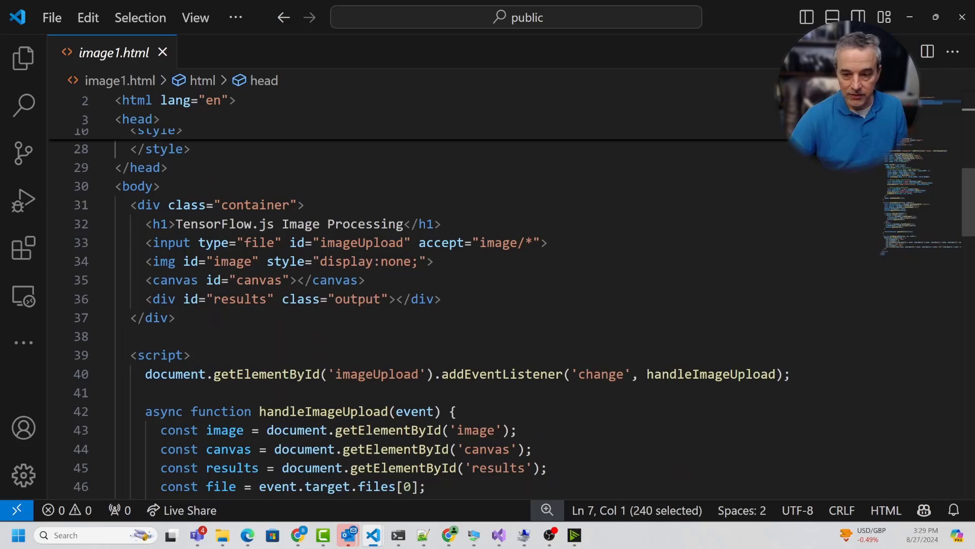
pyautogui.scroll(-3)
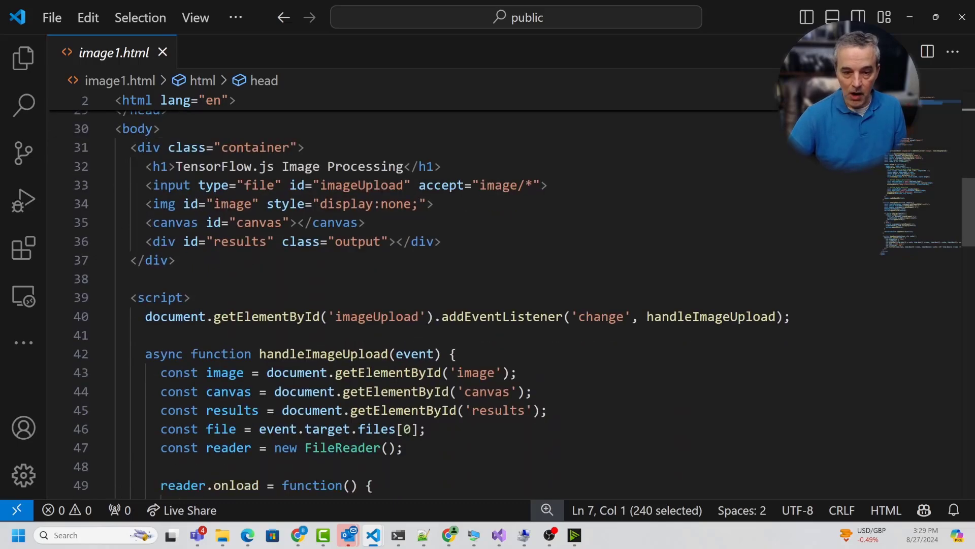
pyautogui.scroll(-3)
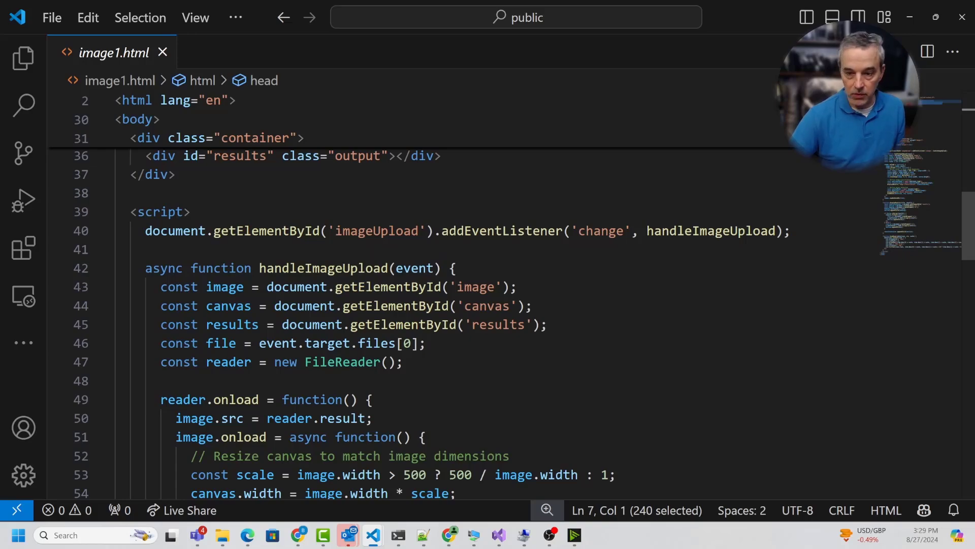
pyautogui.scroll(-3)
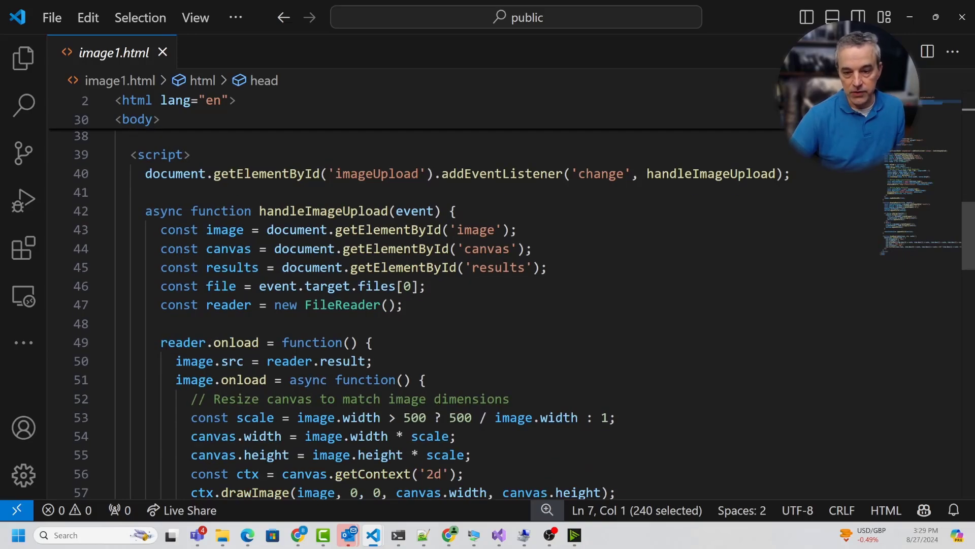
pyautogui.scroll(-3)
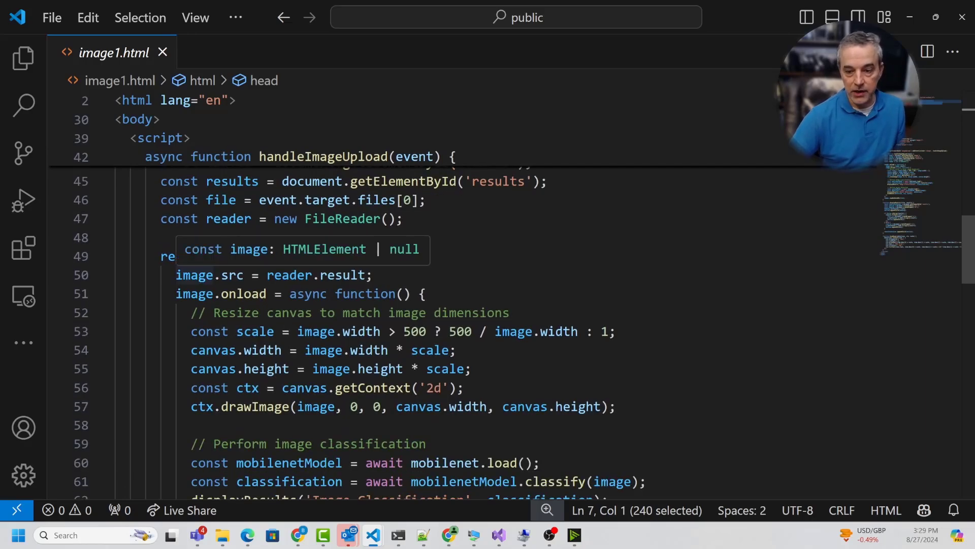
pyautogui.scroll(-3)
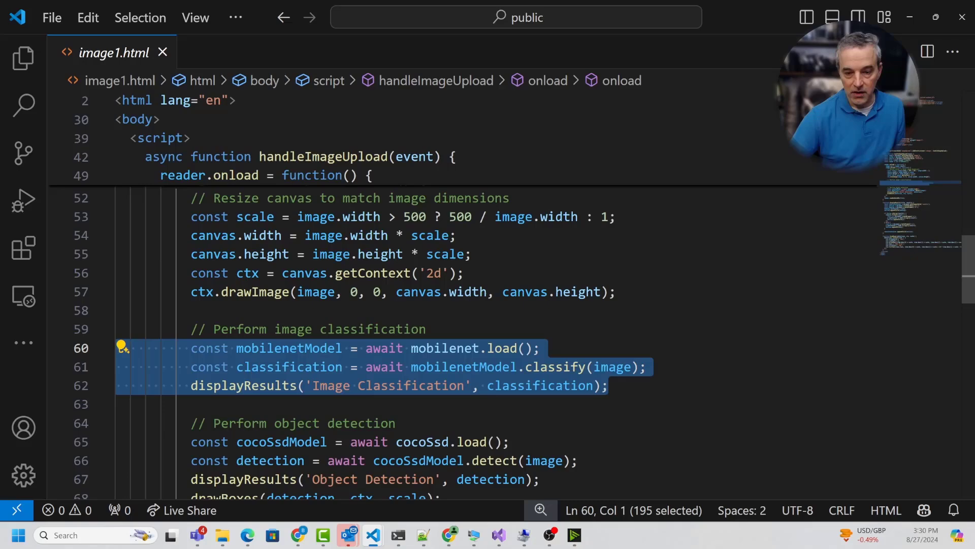
pyautogui.scroll(-3)
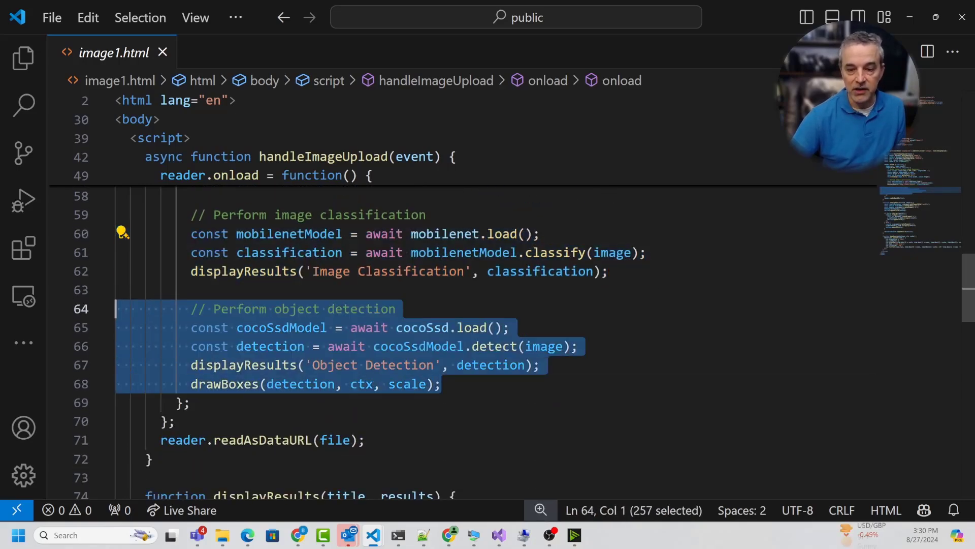
pyautogui.click(176, 421)
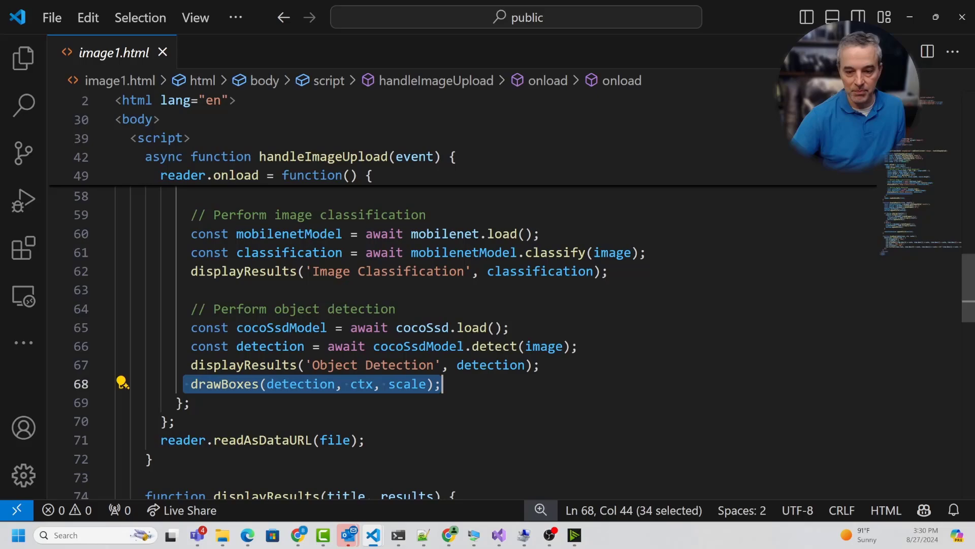
pyautogui.scroll(-3)
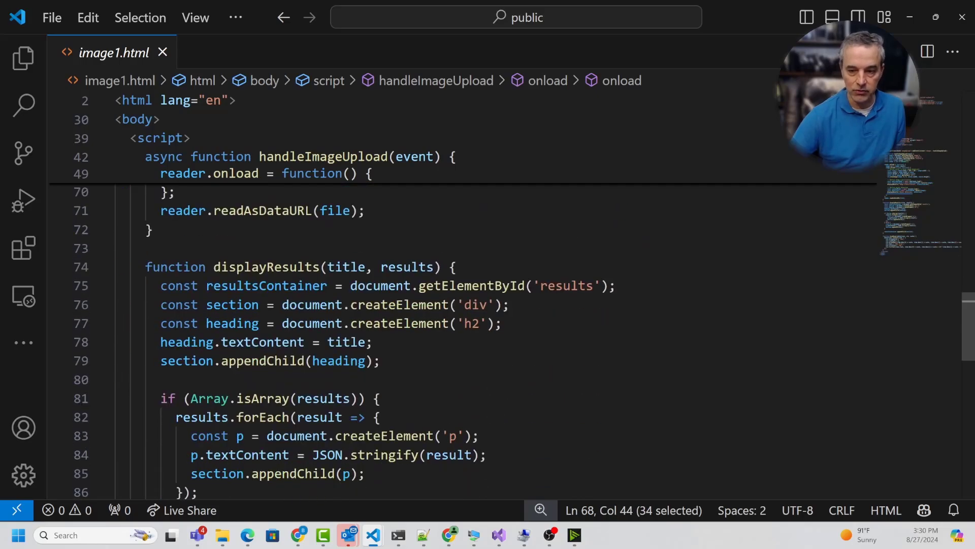
pyautogui.scroll(-3)
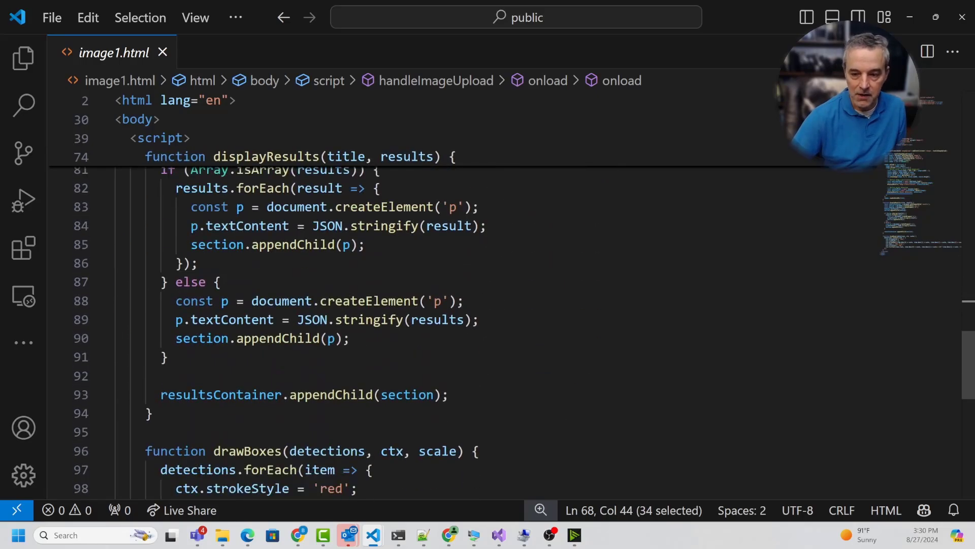
pyautogui.scroll(-3)
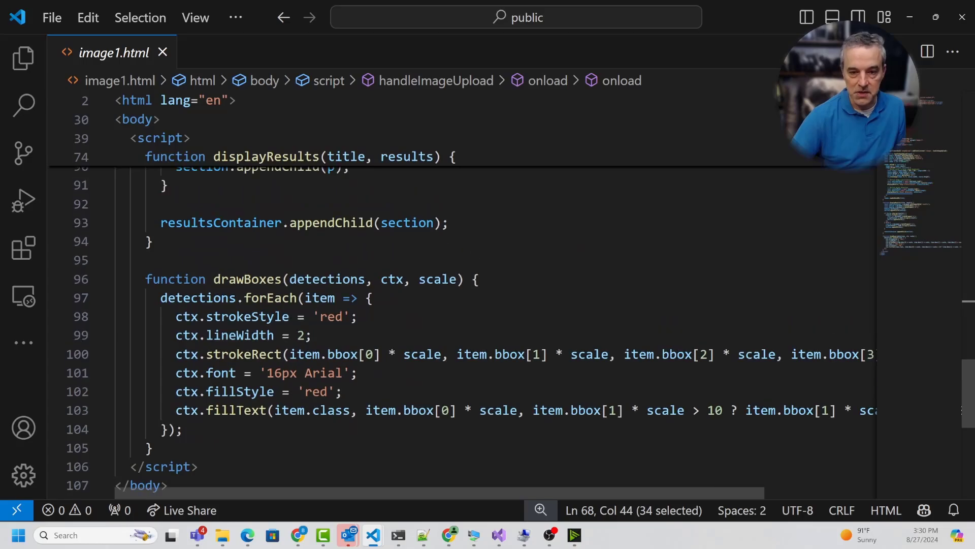
pyautogui.scroll(3)
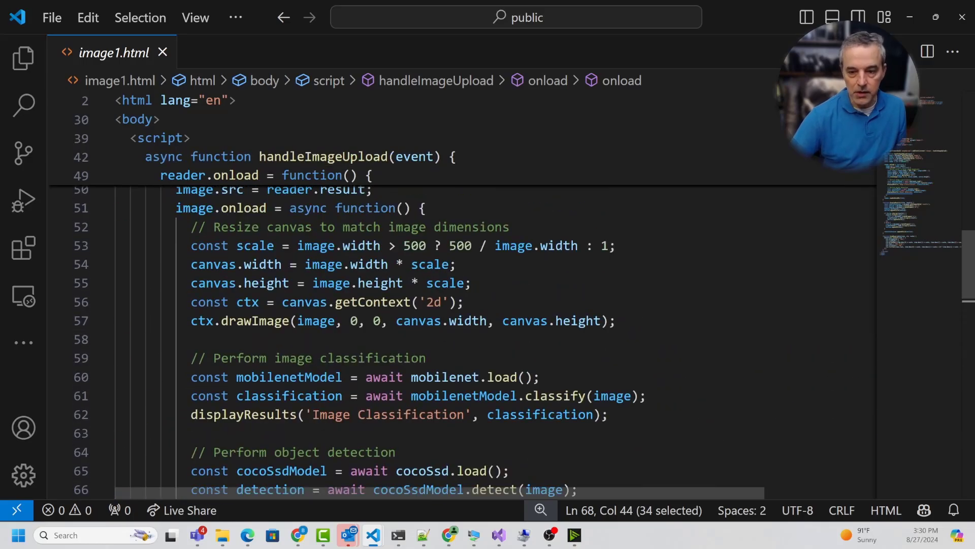
pyautogui.scroll(-3)
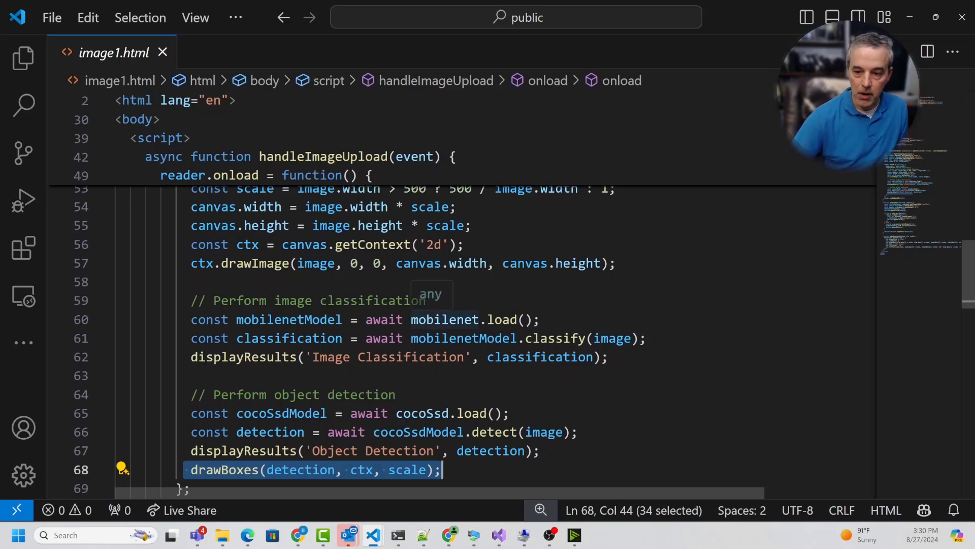
pyautogui.doubleClick(443, 319)
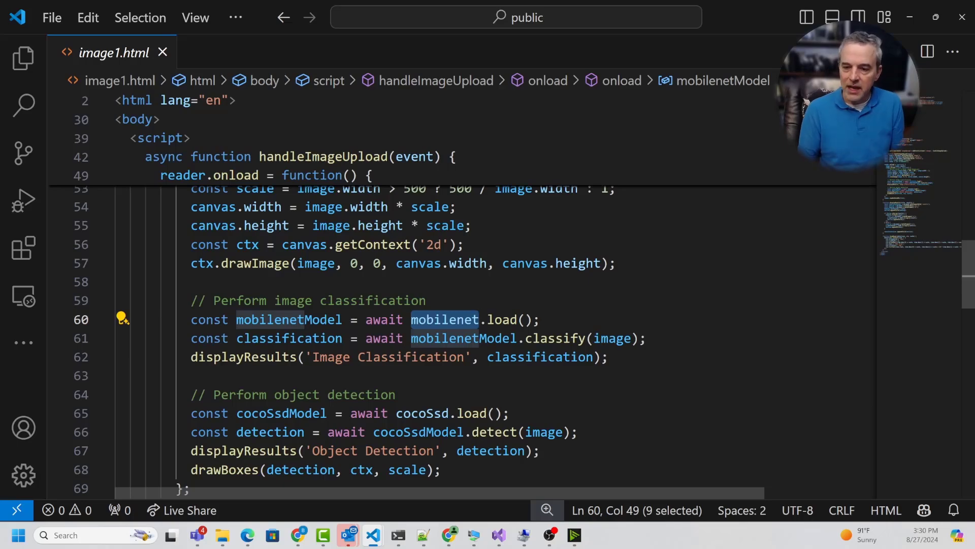
pyautogui.scroll(-3)
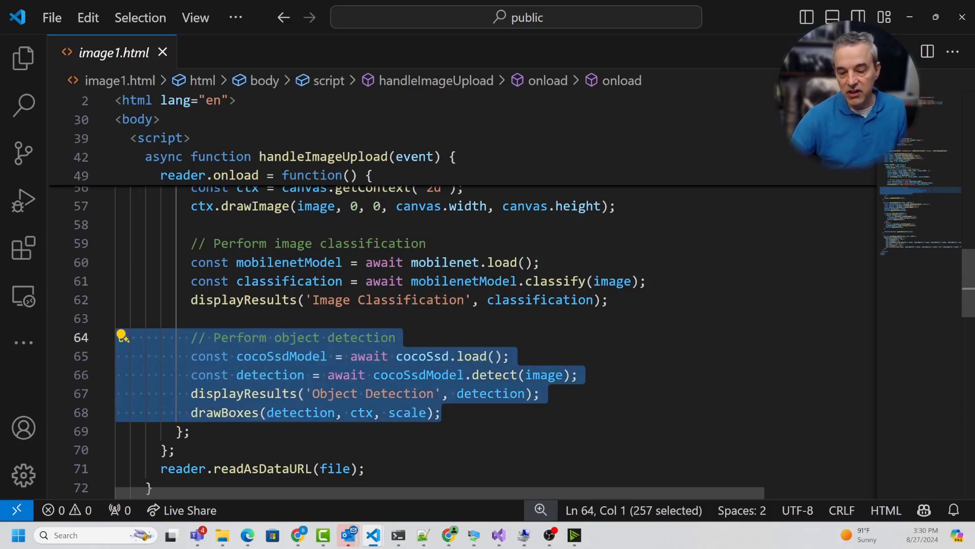
pyautogui.moveTo(122, 337)
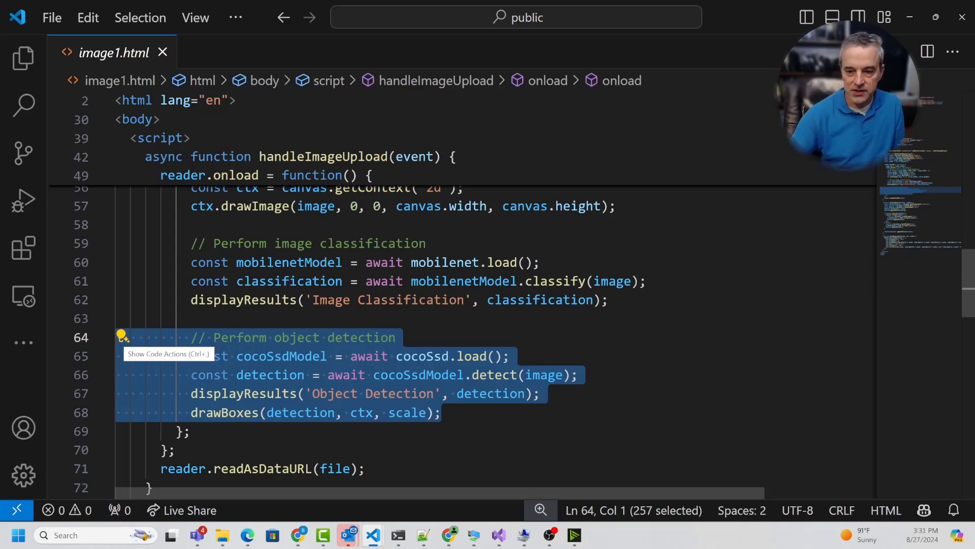
pyautogui.doubleClick(418, 374)
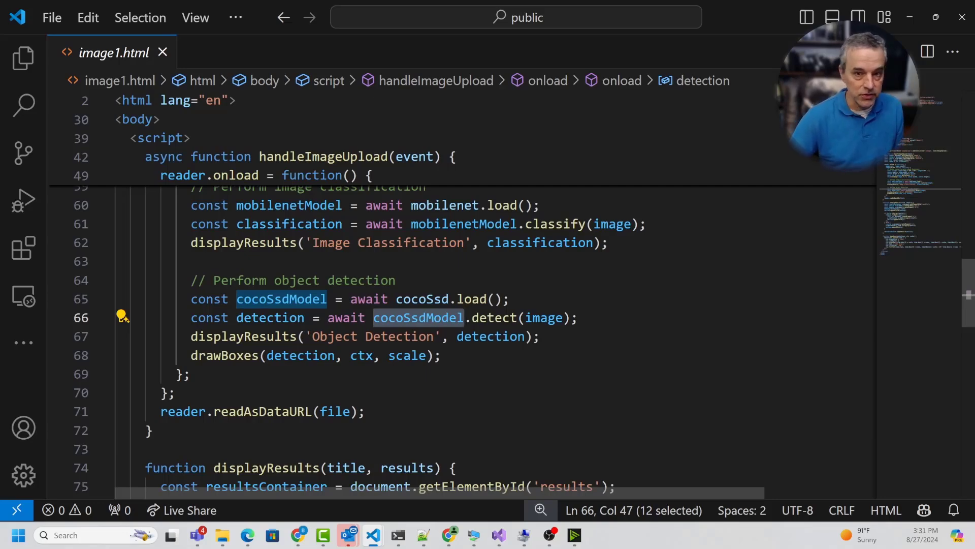
pyautogui.scroll(-3)
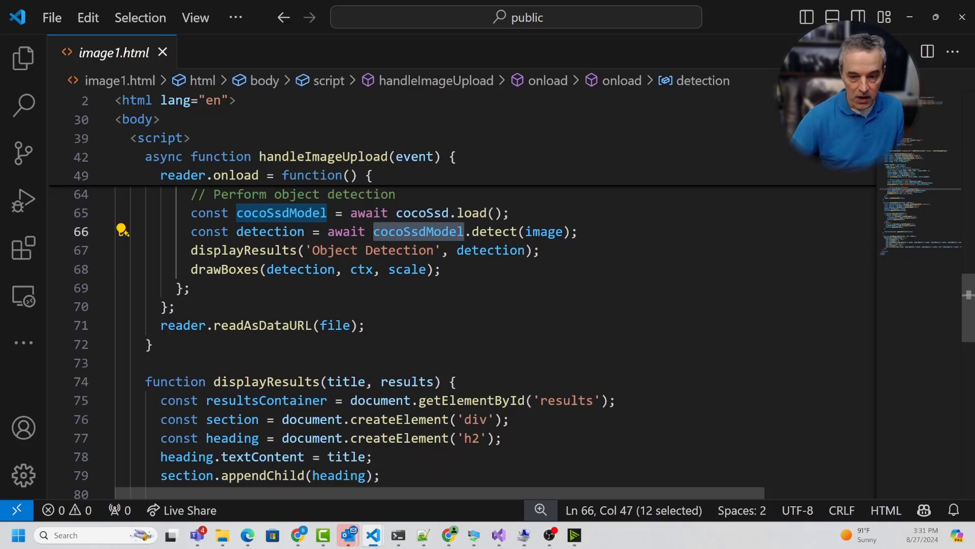
pyautogui.scroll(3)
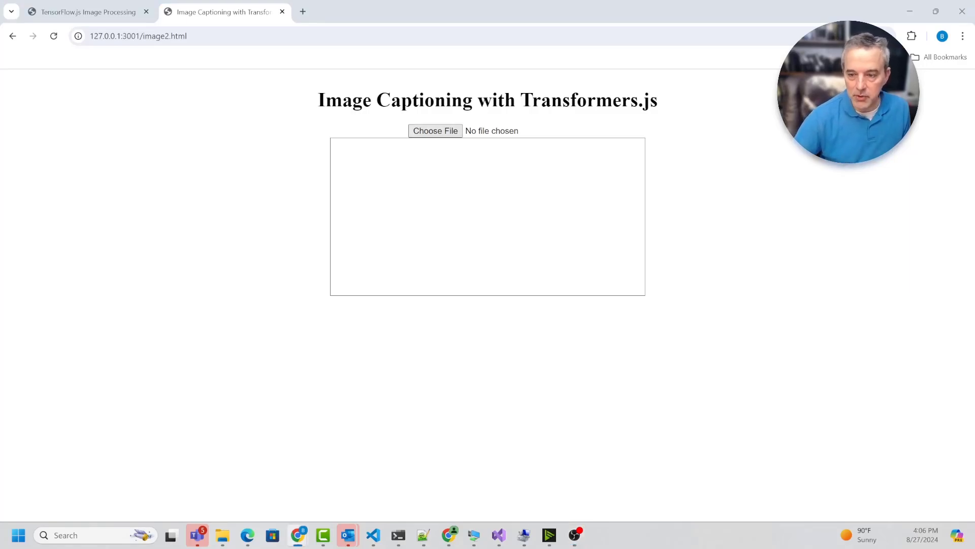
# Caption untitled-11.jpg and select the result 'a young girl holding a red flower'.
pyautogui.click(435, 131)
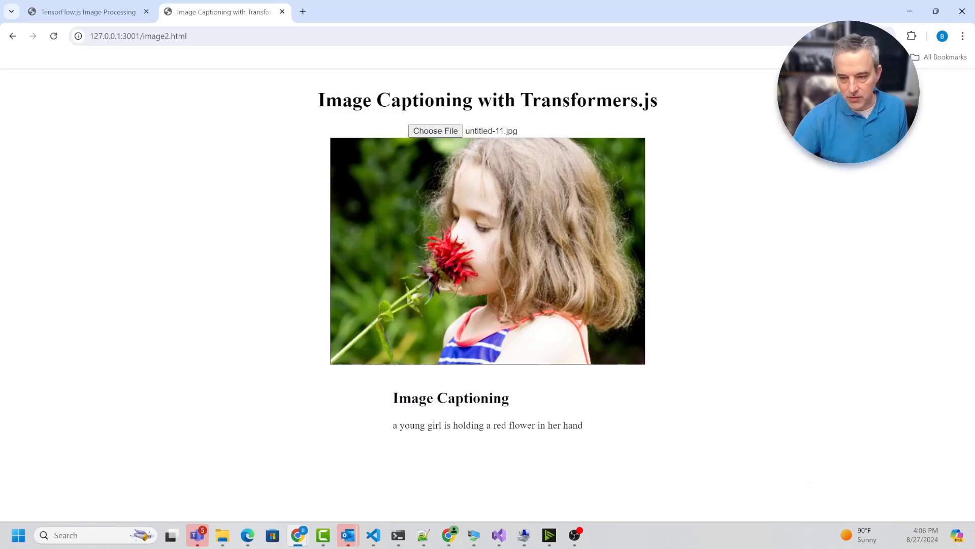
pyautogui.tripleClick(487, 425)
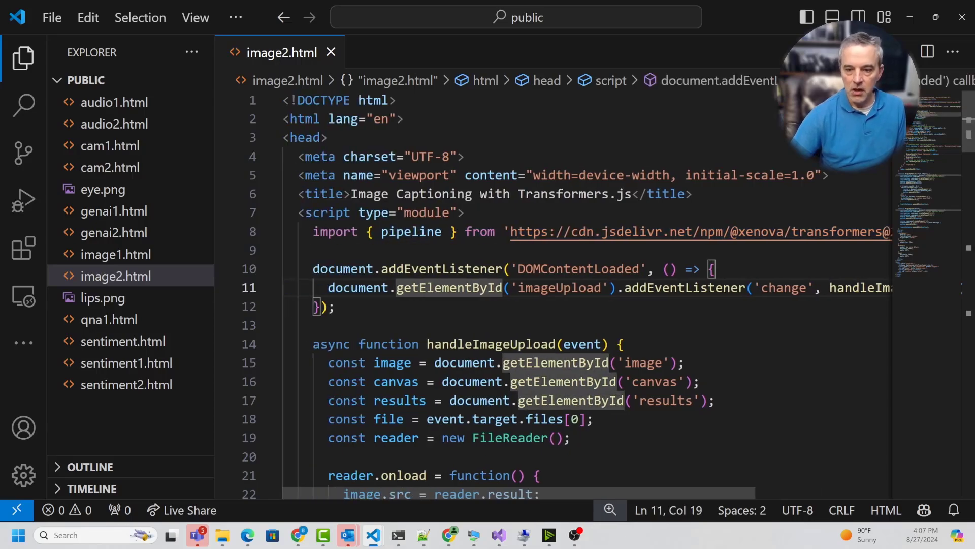
pyautogui.doubleClick(411, 232)
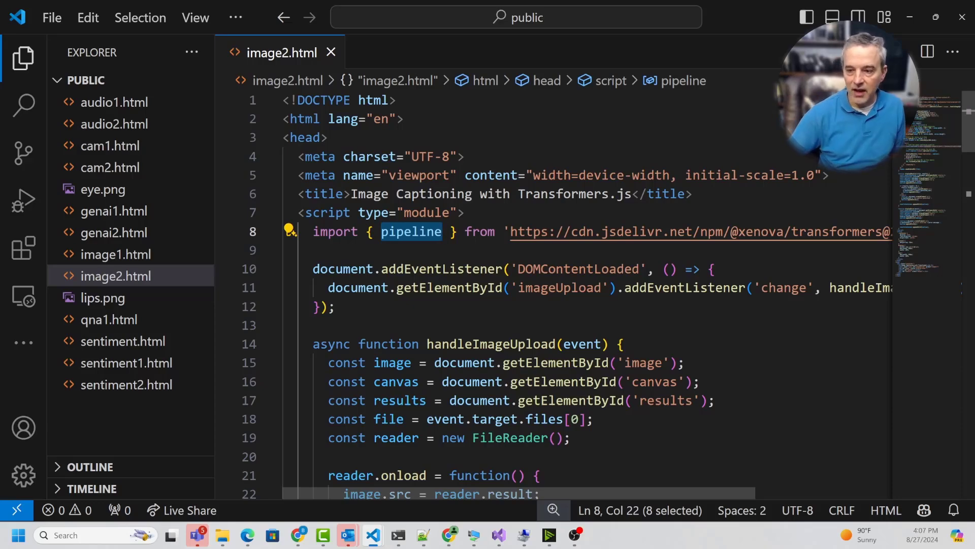
pyautogui.scroll(-3)
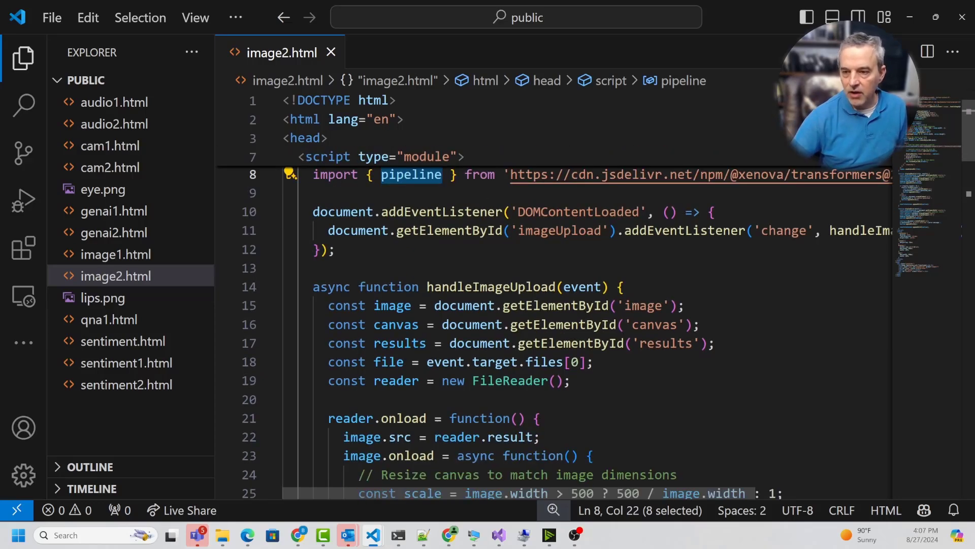
pyautogui.scroll(-3)
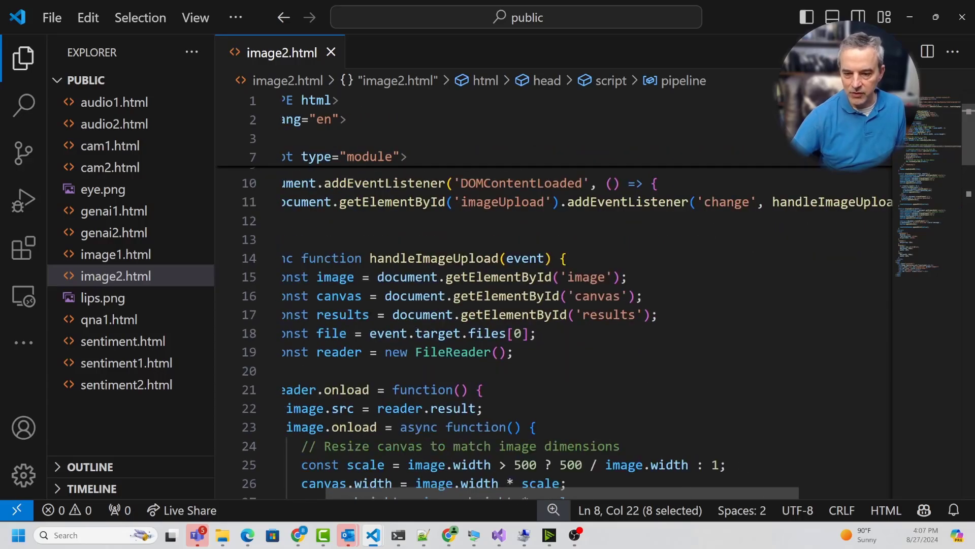
pyautogui.scroll(-3)
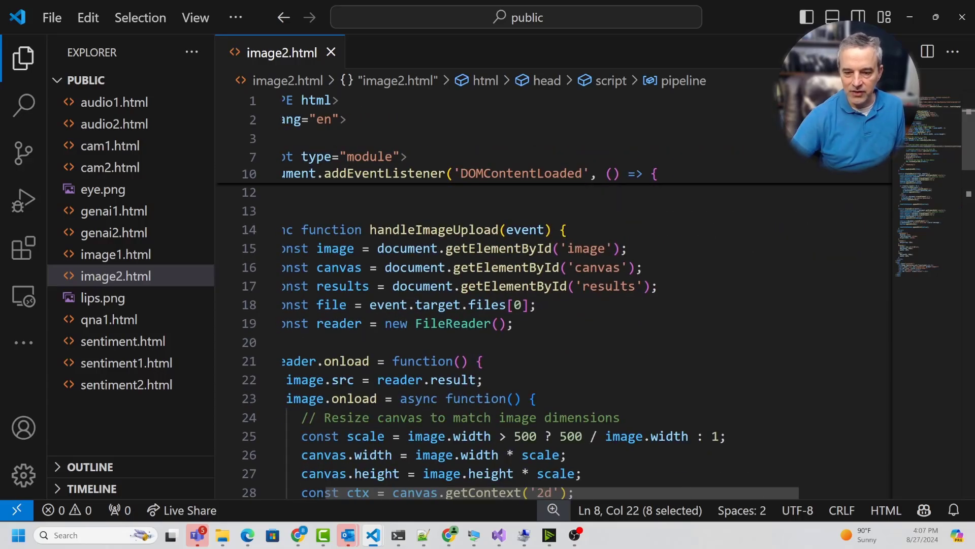
pyautogui.scroll(-3)
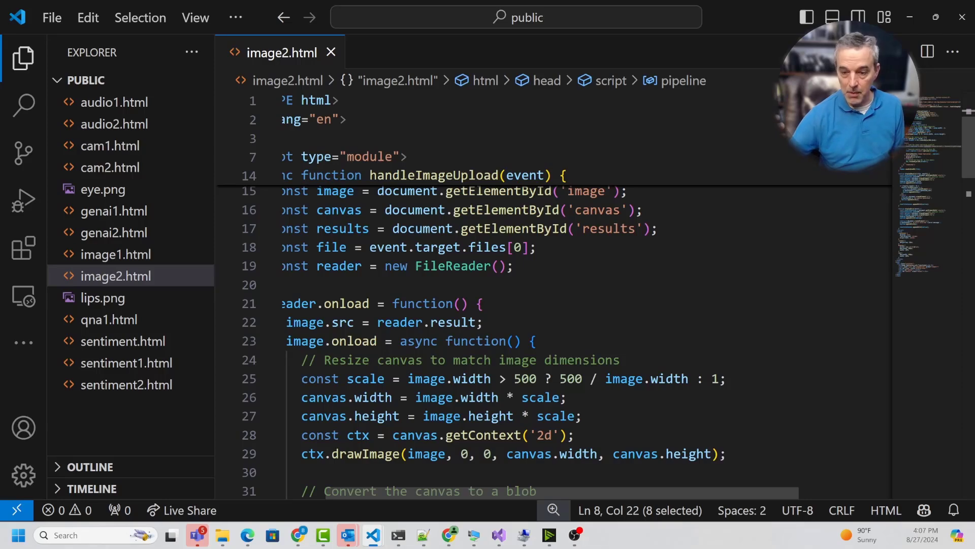
pyautogui.scroll(-3)
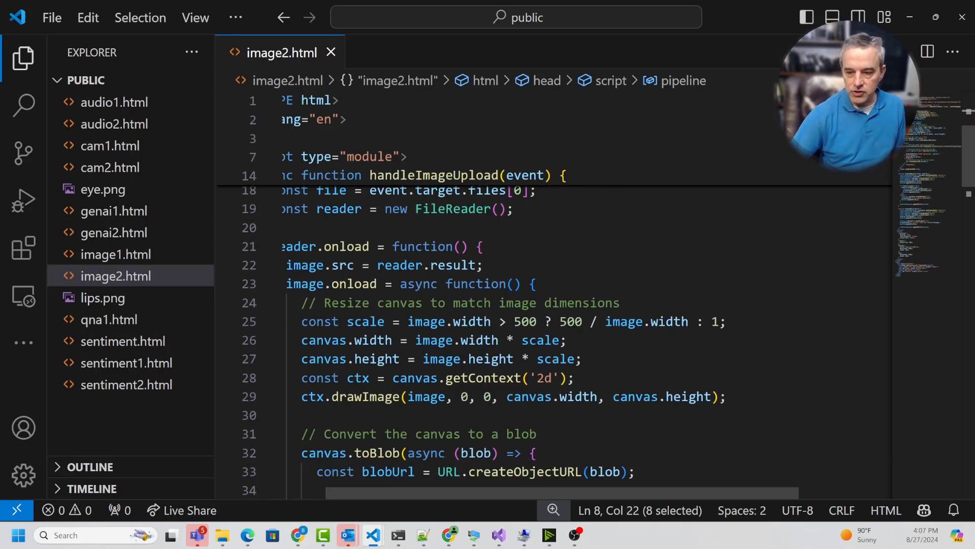
pyautogui.hscroll(-3)
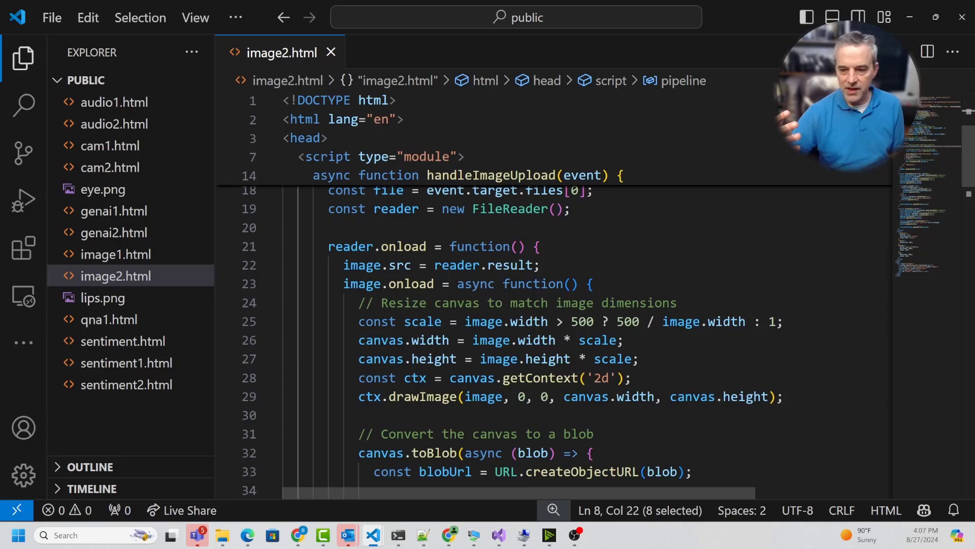
pyautogui.scroll(-3)
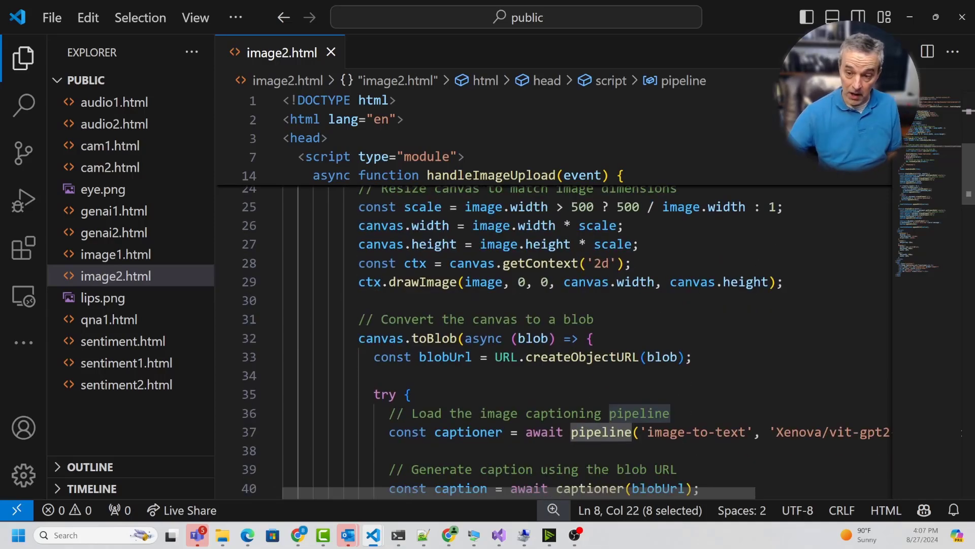
pyautogui.scroll(-3)
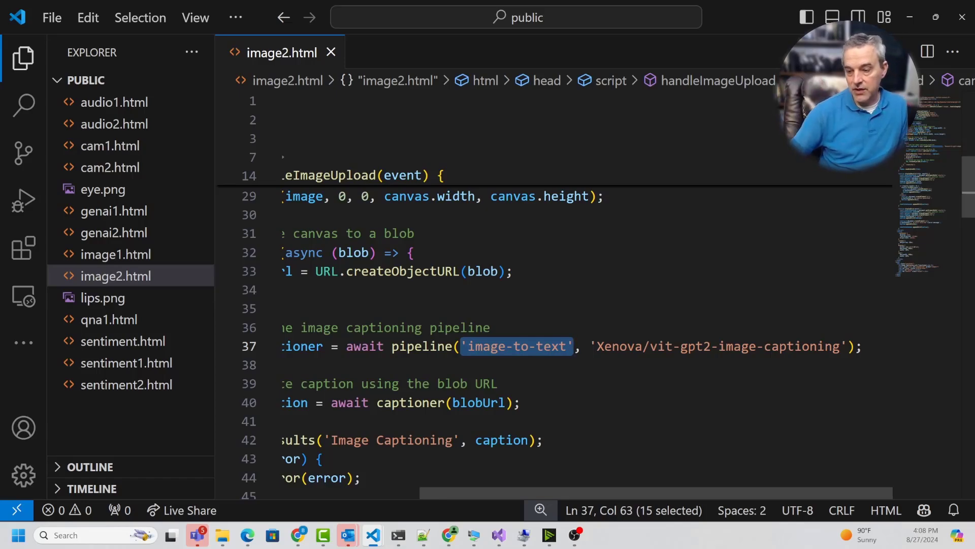
pyautogui.scroll(-3)
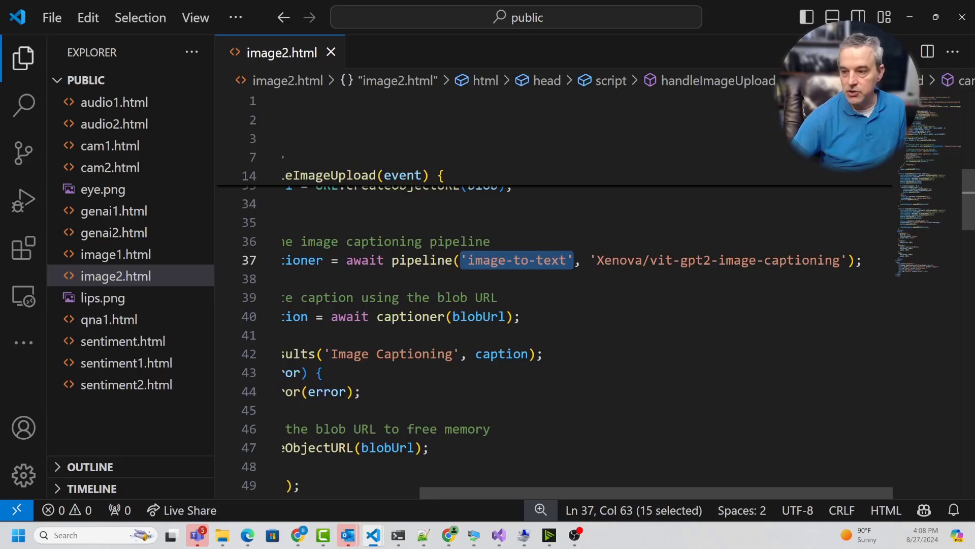
pyautogui.hscroll(-3)
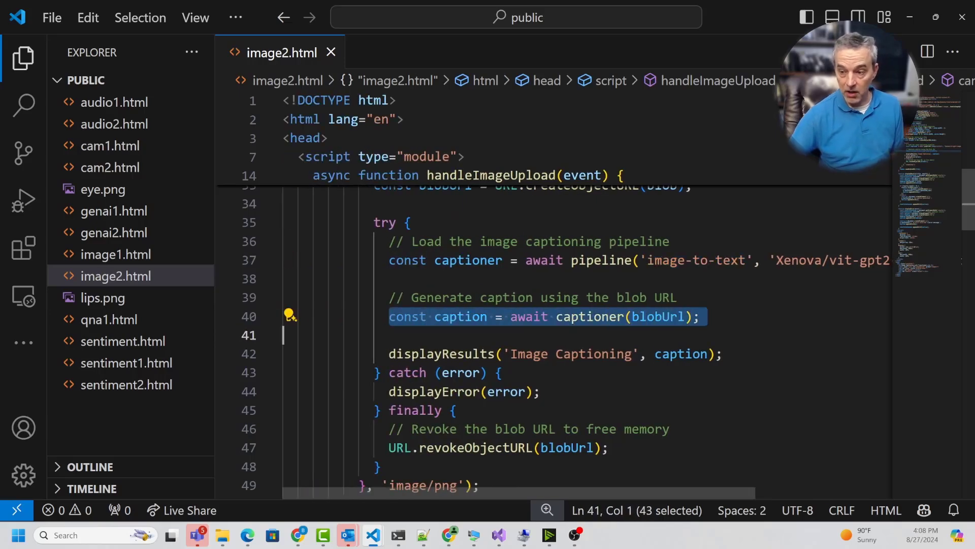
pyautogui.scroll(-3)
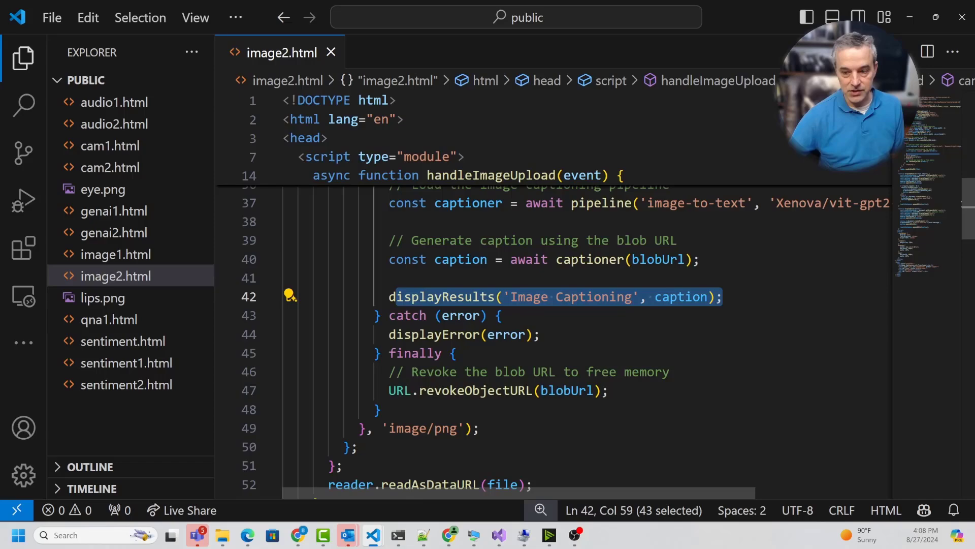
pyautogui.scroll(-3)
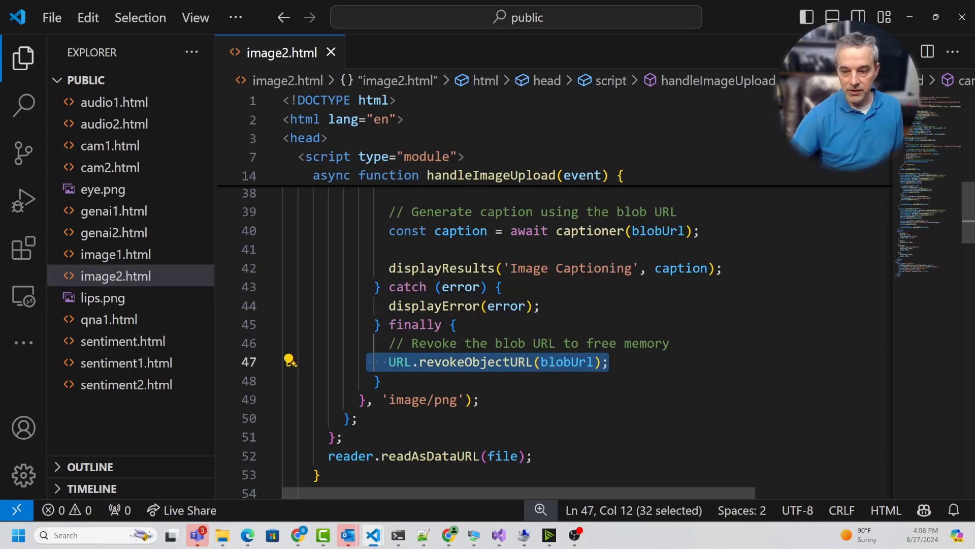
pyautogui.scroll(-3)
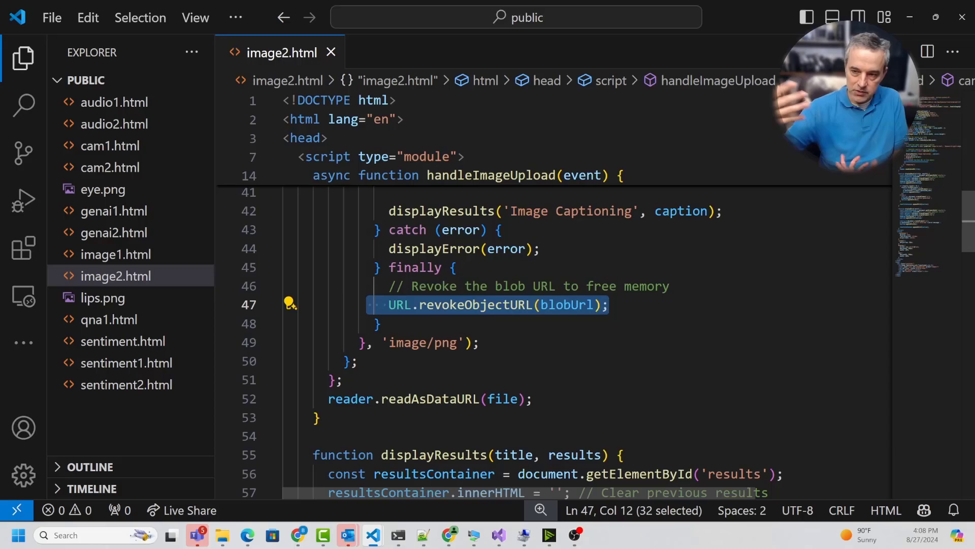
pyautogui.scroll(-3)
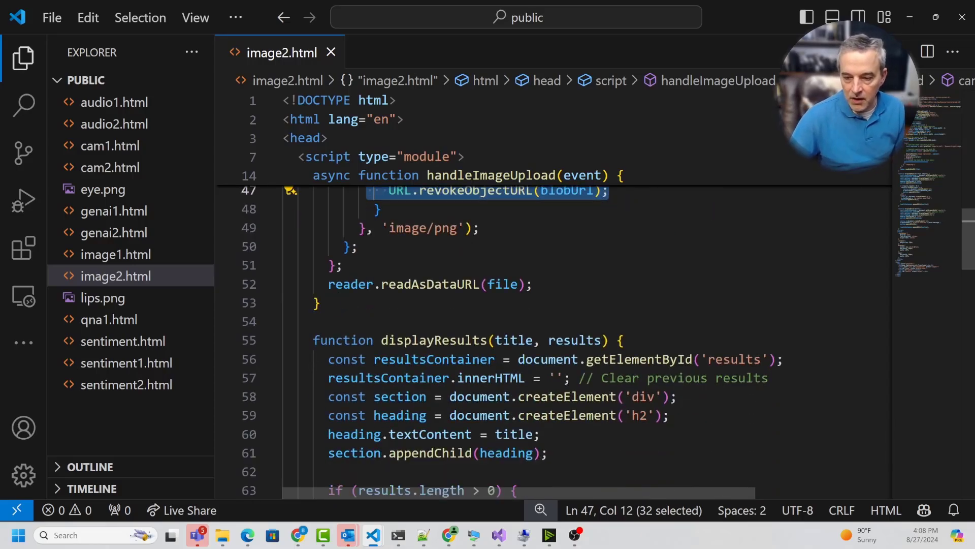
pyautogui.scroll(-3)
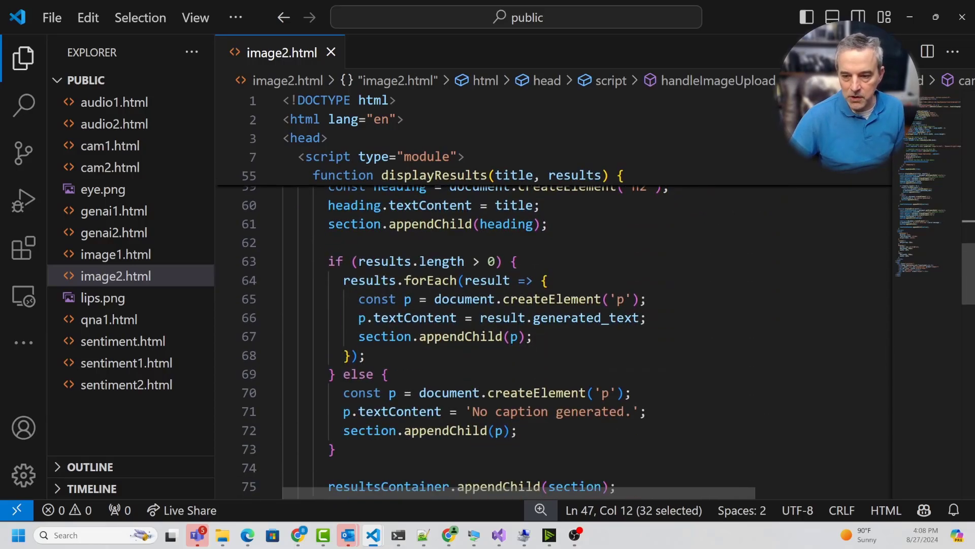
pyautogui.scroll(3)
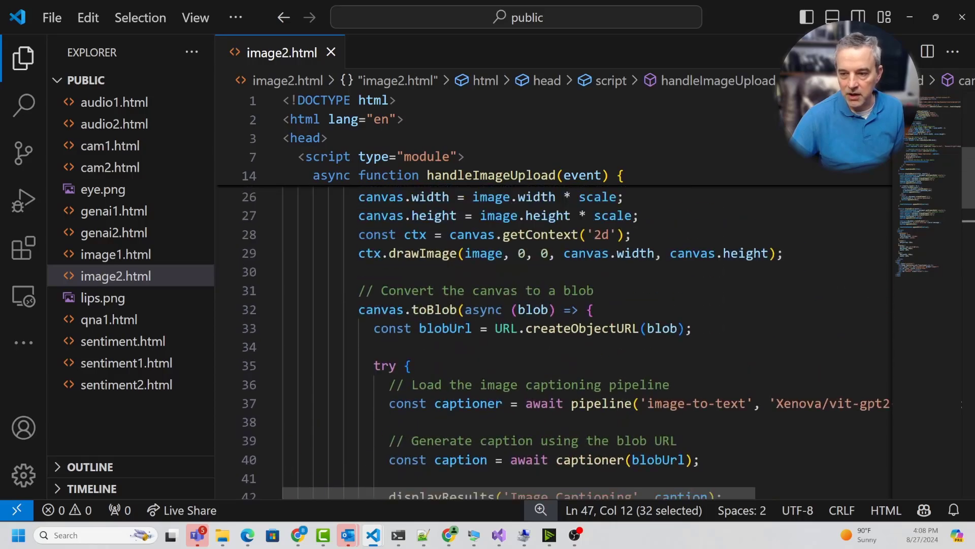
pyautogui.scroll(3)
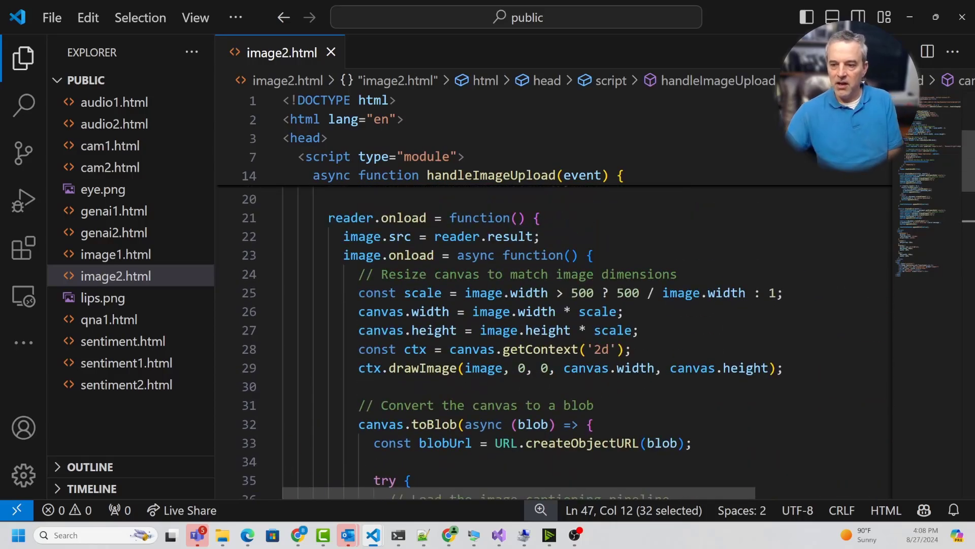